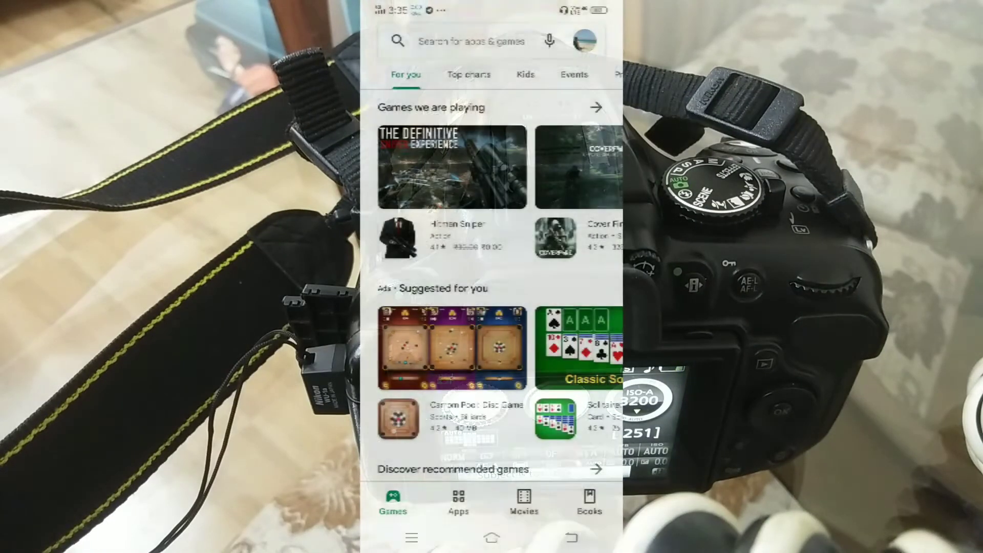
Search the store for 'wmu' using the earlier search-history entry.
{"action": "left_click", "coordinate": [470, 41]}
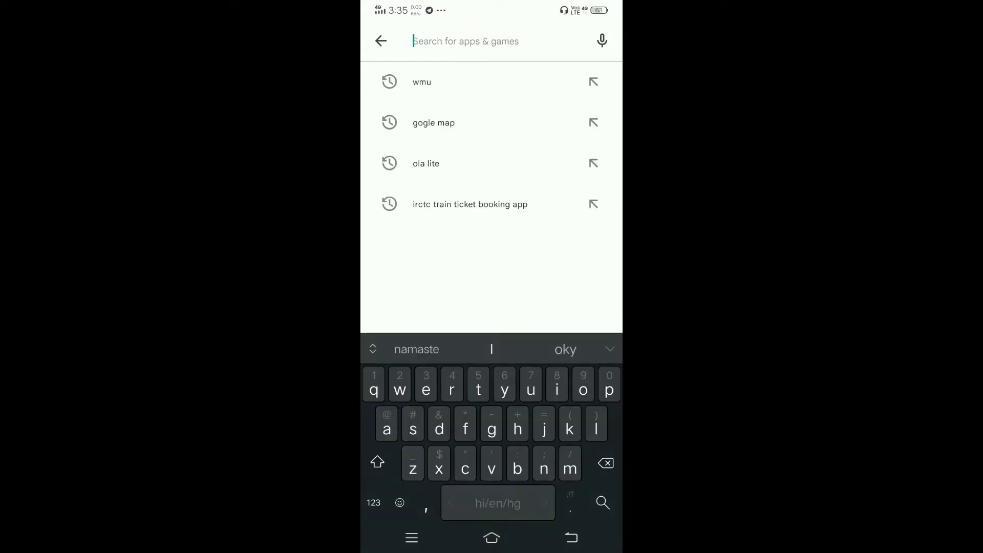
{"action": "left_click", "coordinate": [421, 82]}
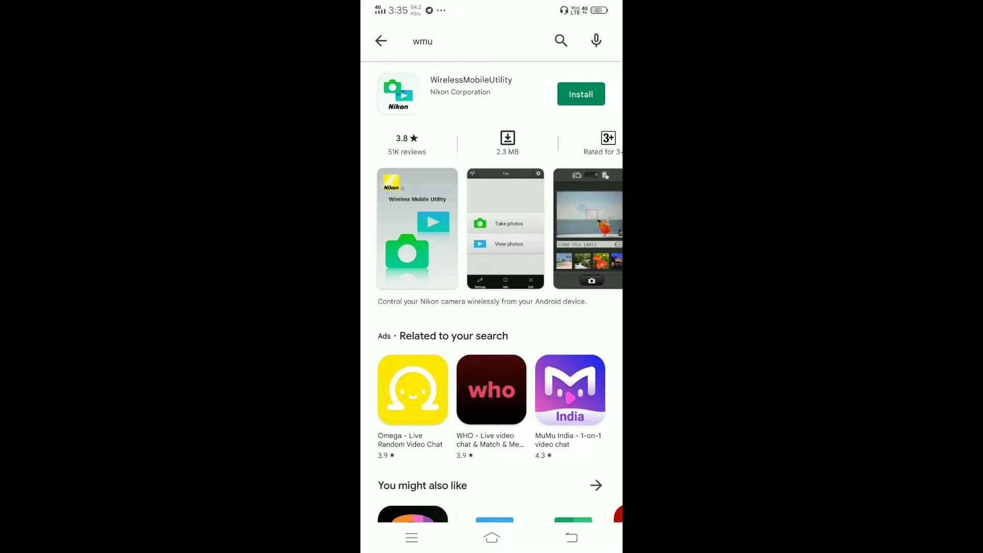
Install Nikon's WirelessMobileUtility app from its listing.
{"action": "left_click", "coordinate": [580, 94]}
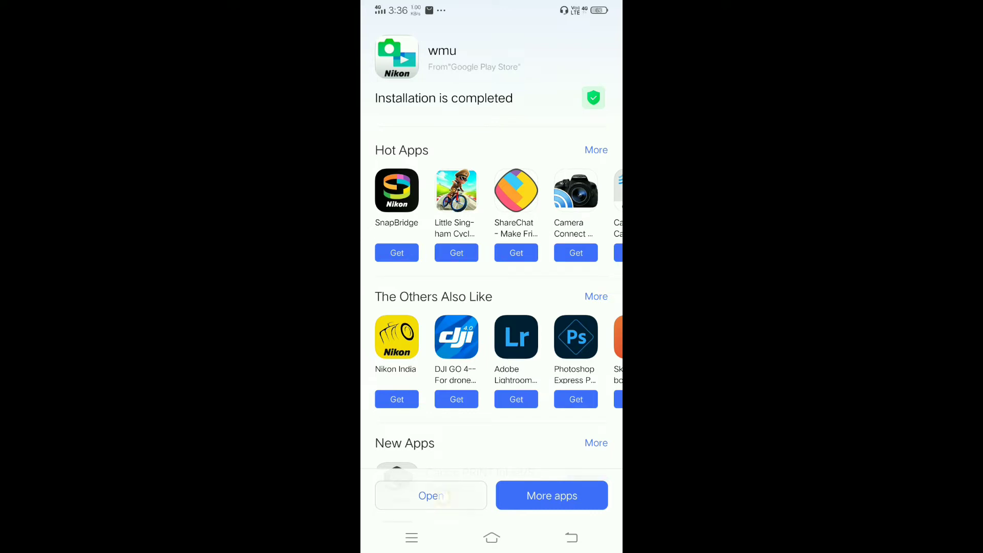
Launch wmu, accept its license, and allow photos/media and location access.
{"action": "left_click", "coordinate": [431, 495]}
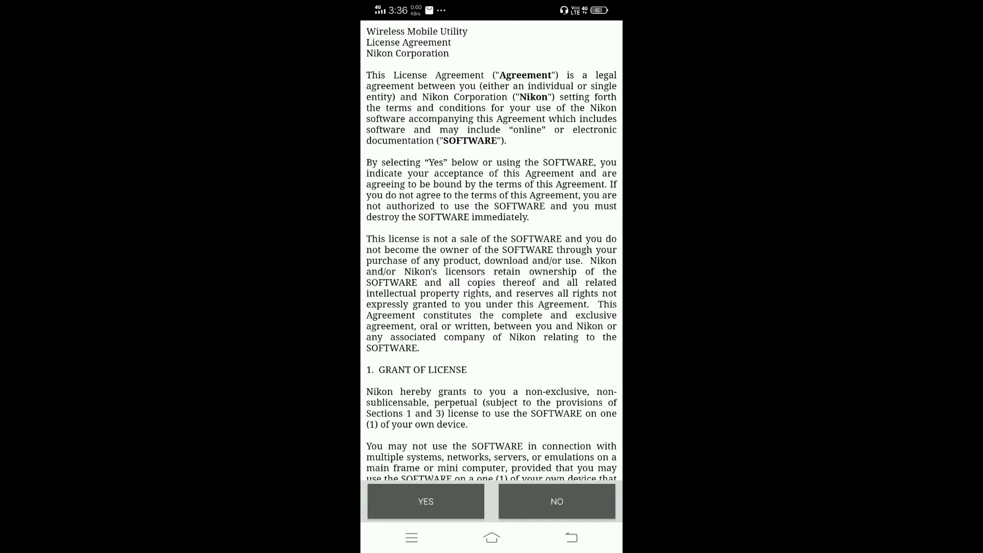
{"action": "left_click", "coordinate": [425, 500]}
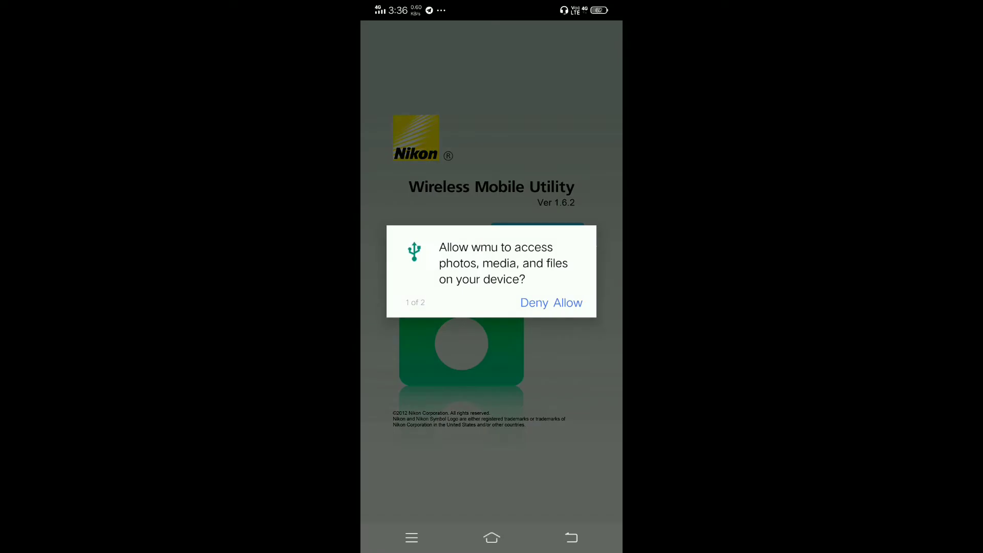
{"action": "left_click", "coordinate": [566, 302]}
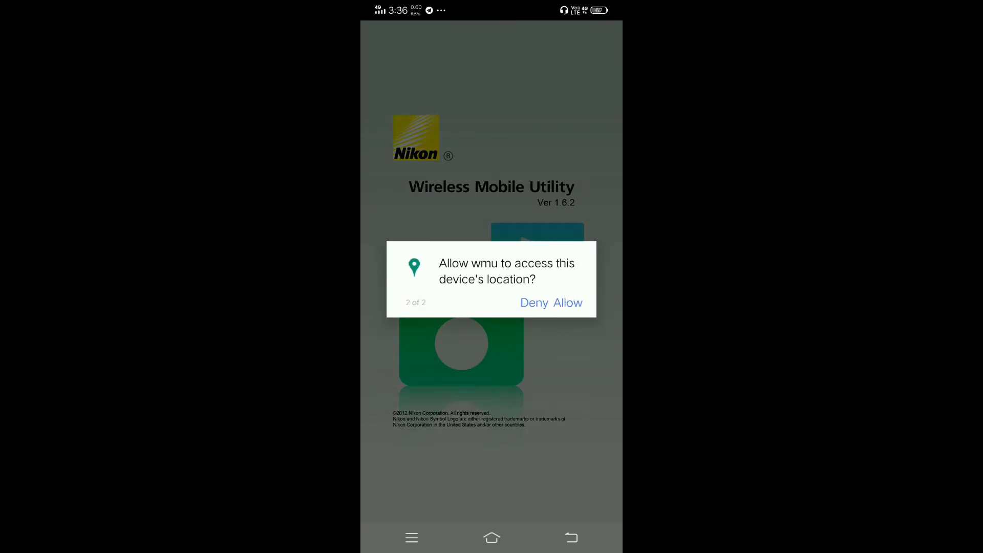
{"action": "left_click", "coordinate": [569, 303]}
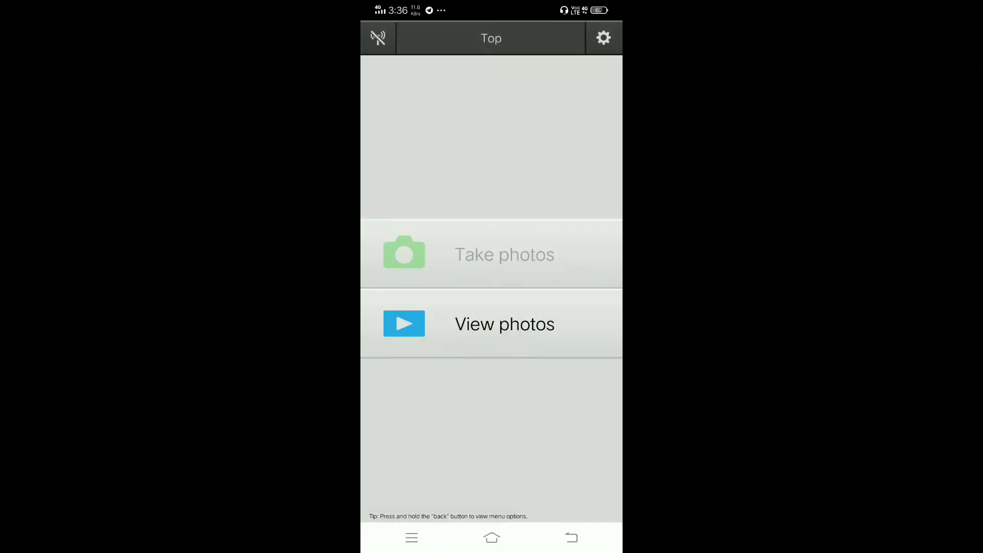